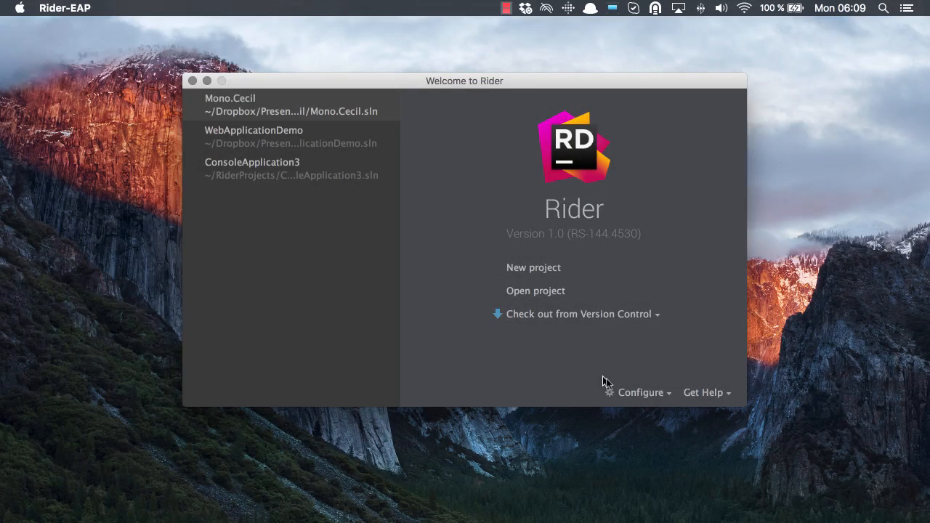
Step: Open the Configure dropdown on the Welcome to Rider screen
click(640, 393)
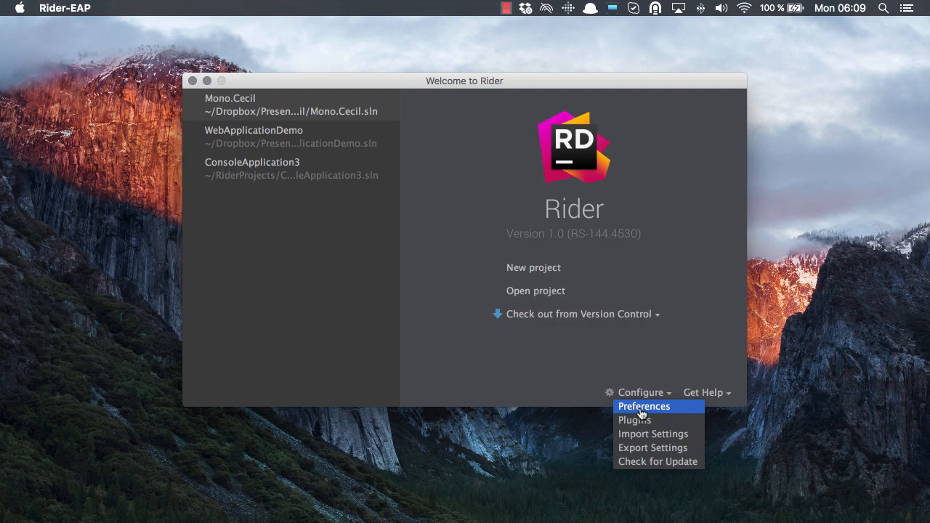
Step: Open Default Preferences, expand Appearance & Behavior and Editor, and show Plugins
click(643, 406)
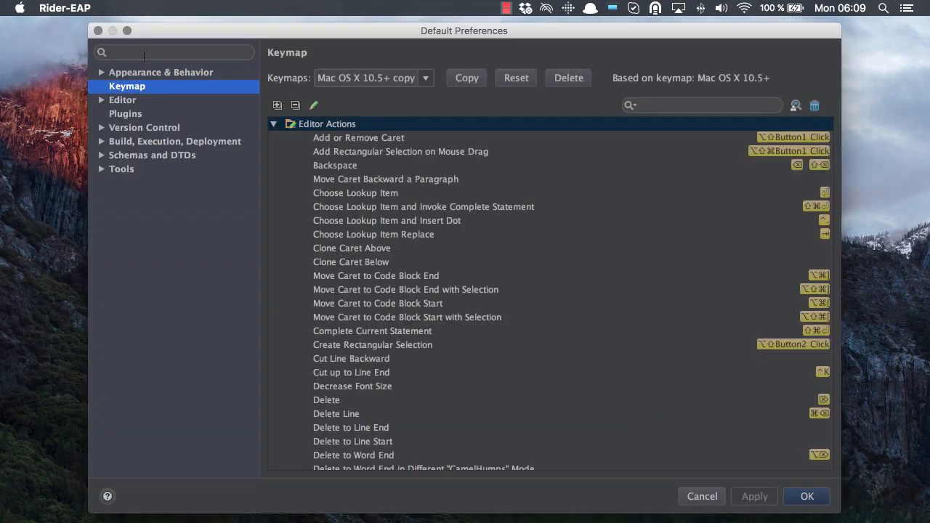
click(102, 72)
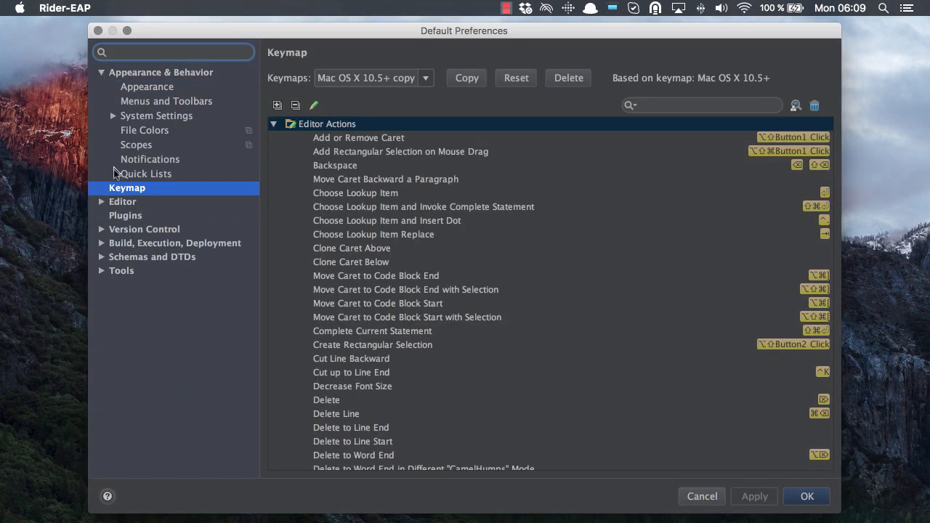
click(102, 201)
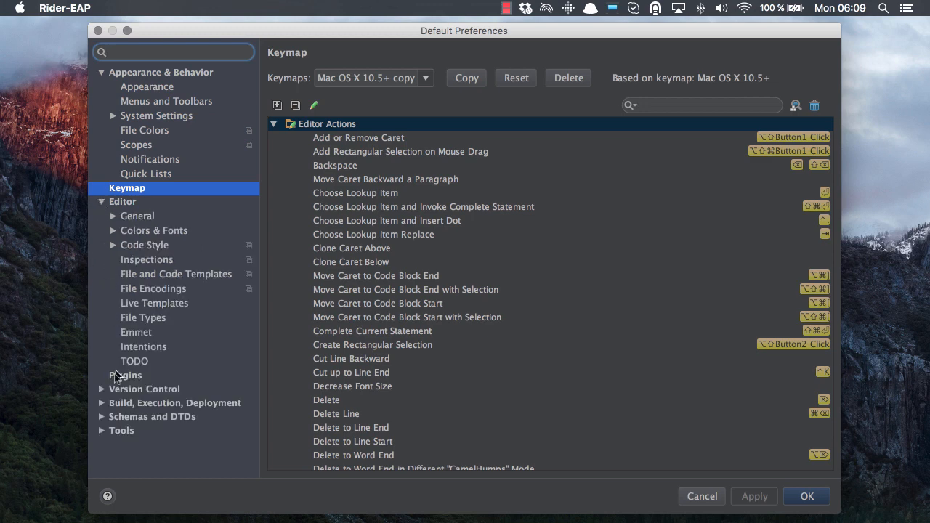
click(125, 375)
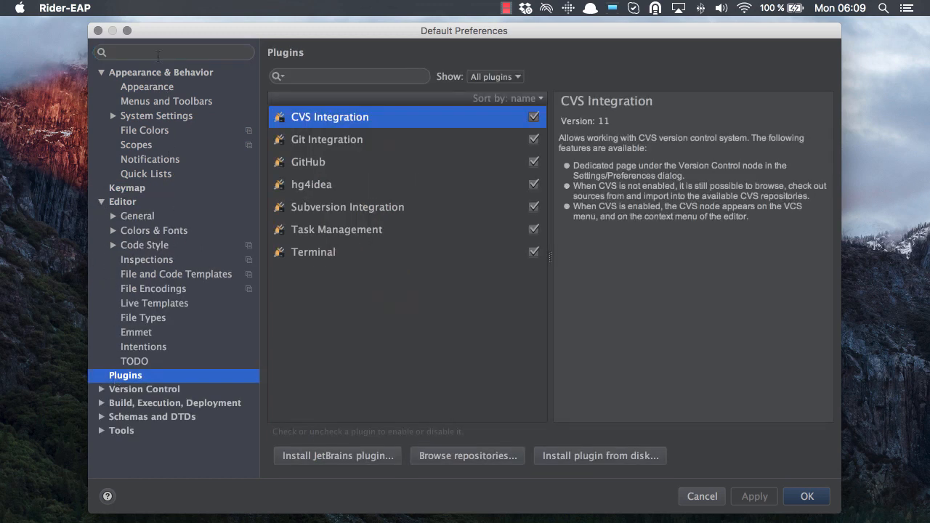
Step: Search preferences for 'keymap' and filter the Keymap actions by 'navi'
text(keymap)
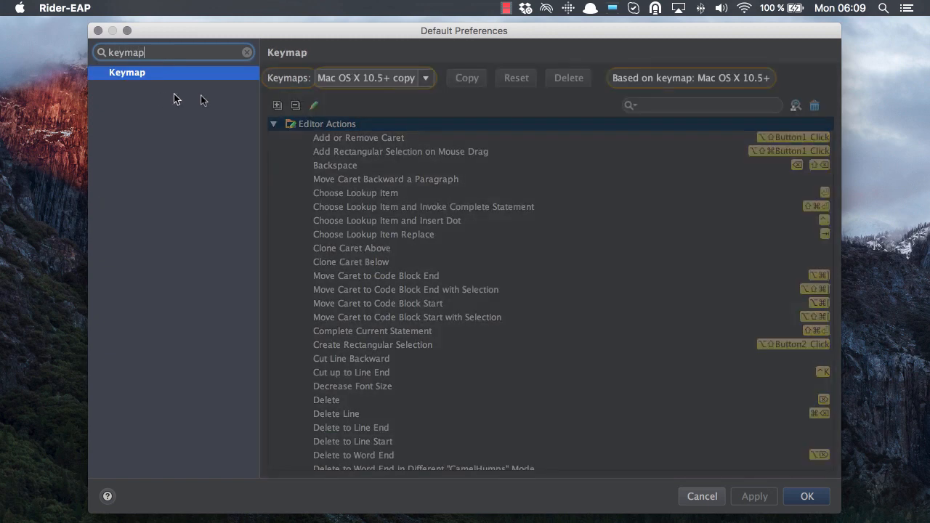
mouse_move(376, 228)
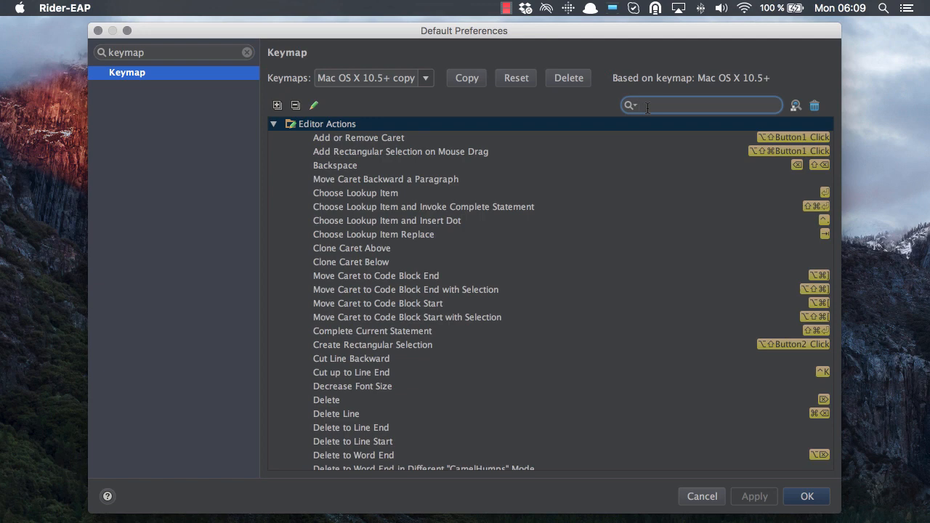
text(navi)
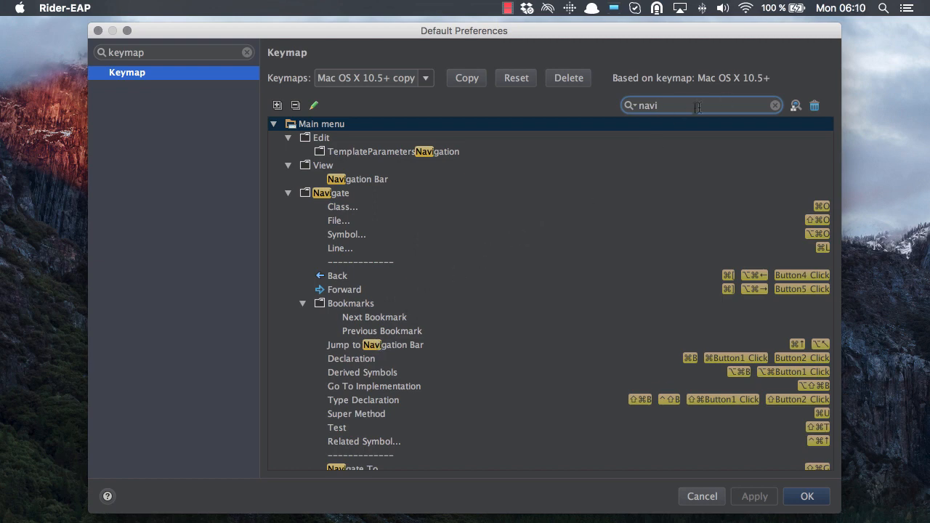
Step: Look up Keymap actions bound to the ⌘O shortcut, then close the finder popup
click(796, 105)
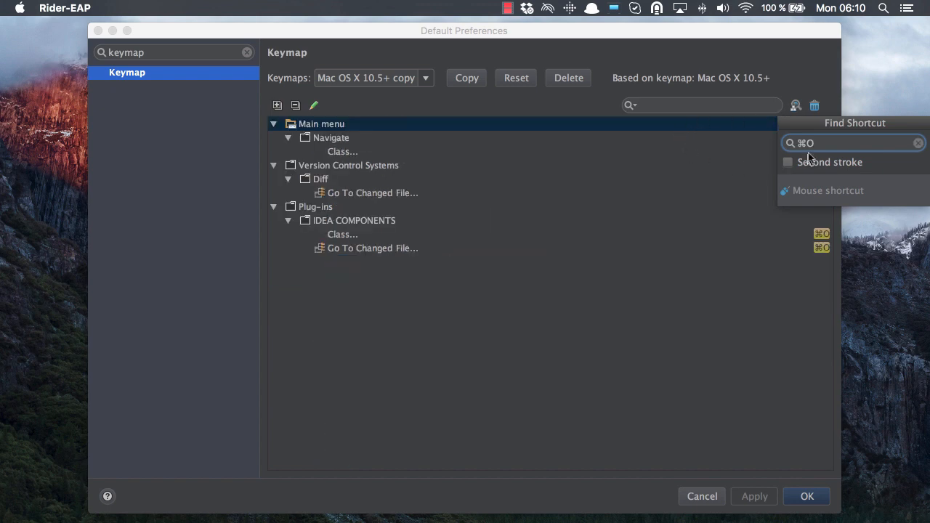
mouse_move(386, 243)
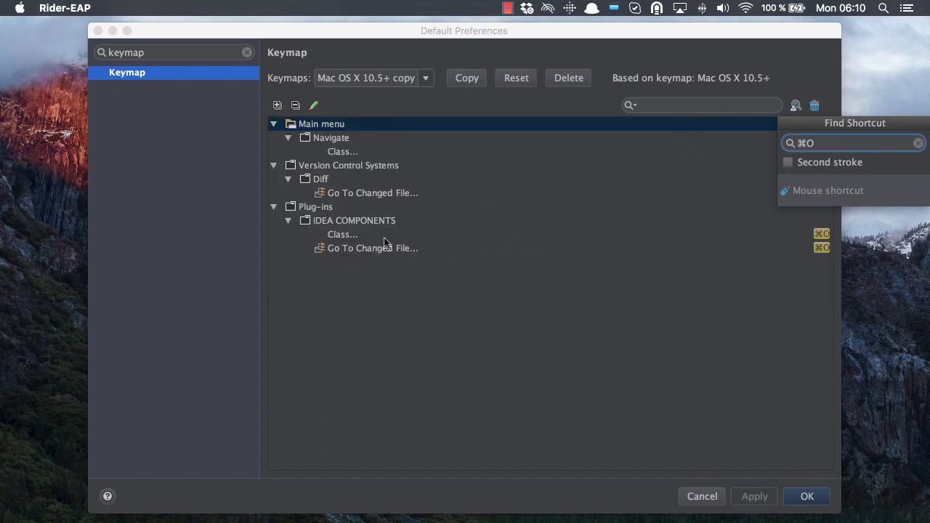
click(342, 234)
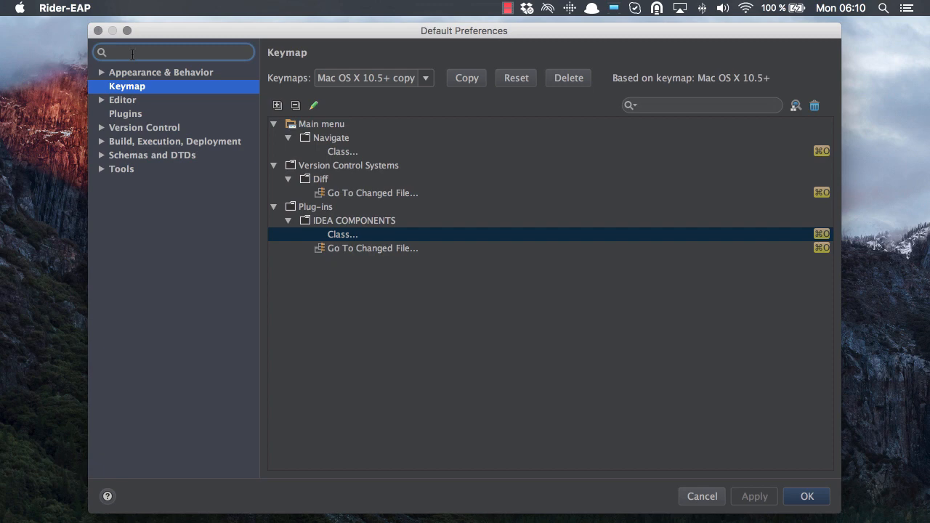
Step: Search preferences for 'font' and show Editor › Colors & Fonts › Font
text(font)
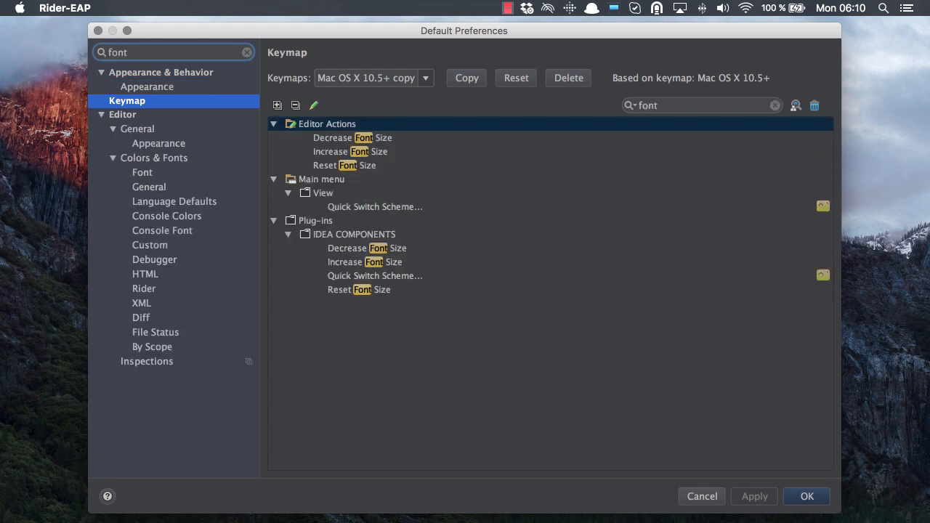
click(154, 157)
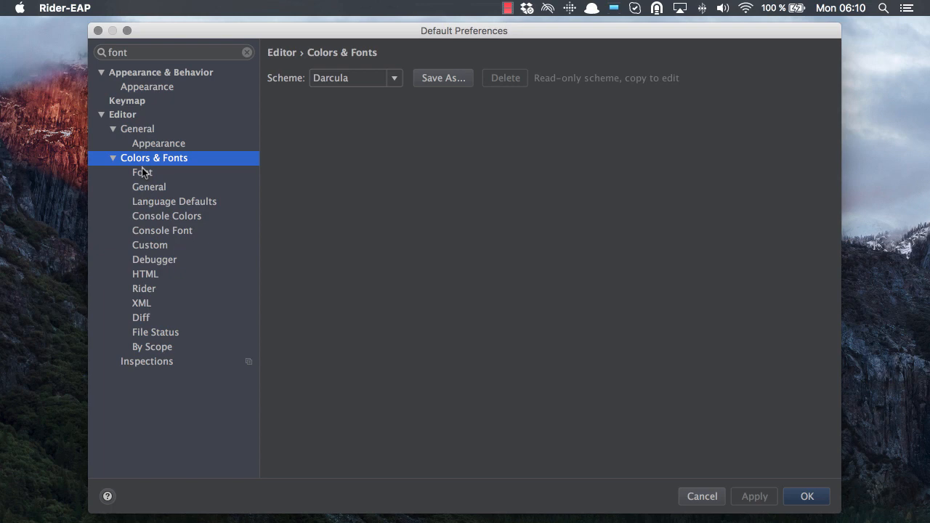
click(142, 172)
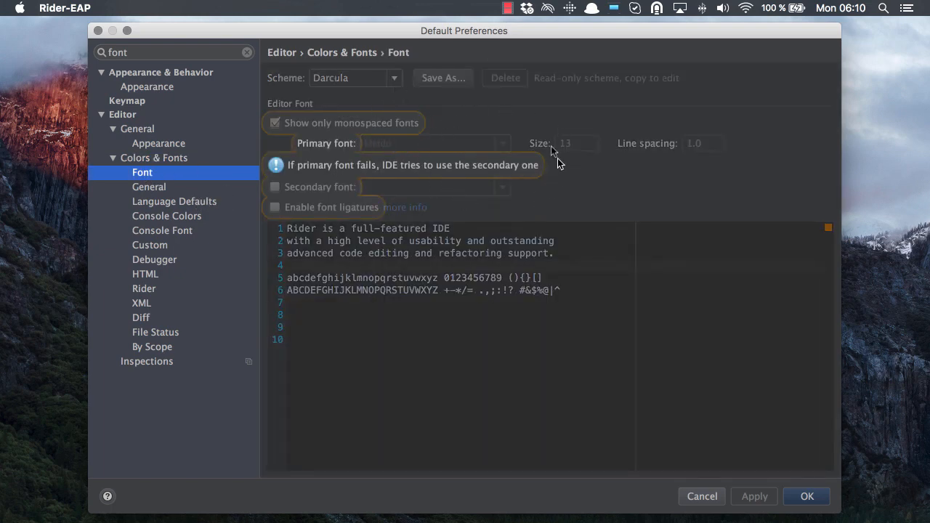
Step: Save Darcula as 'My Coding Fonts and Colors', set font size 15, and list primary fonts
click(443, 78)
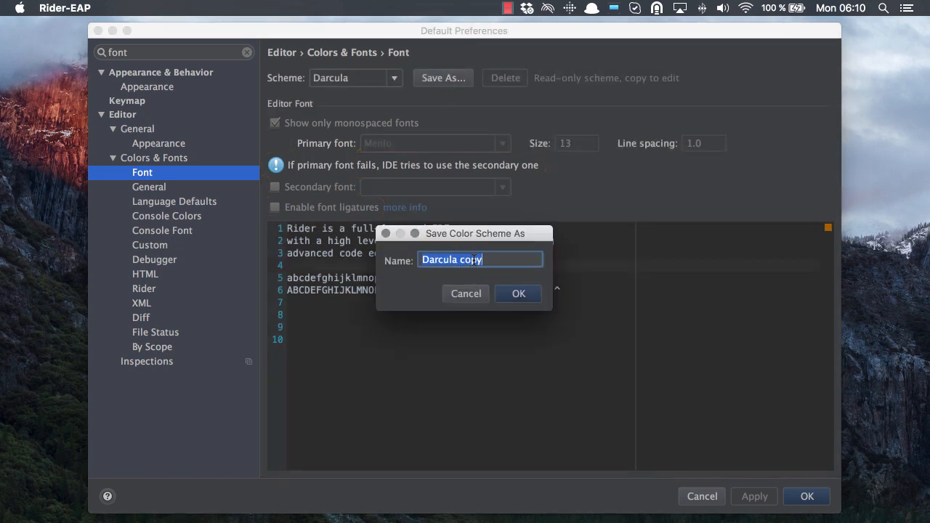
text(My Coding Font)
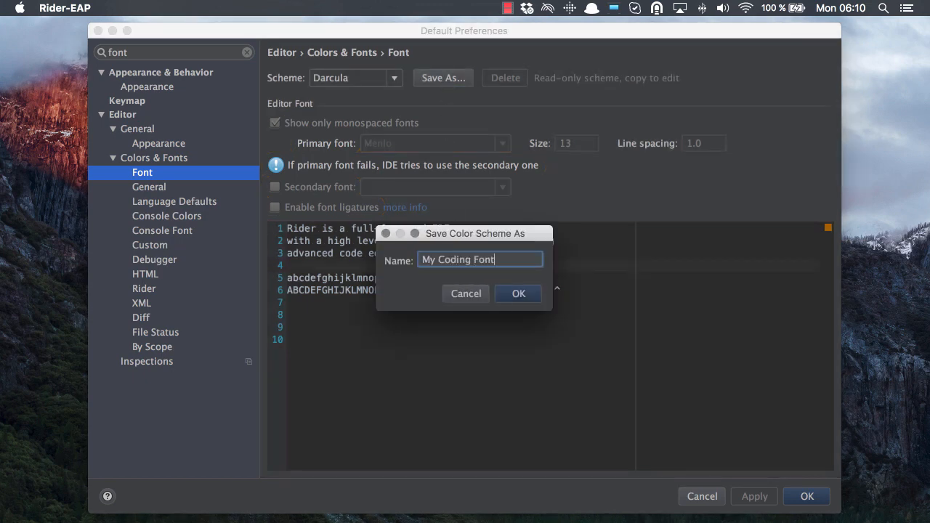
click(518, 293)
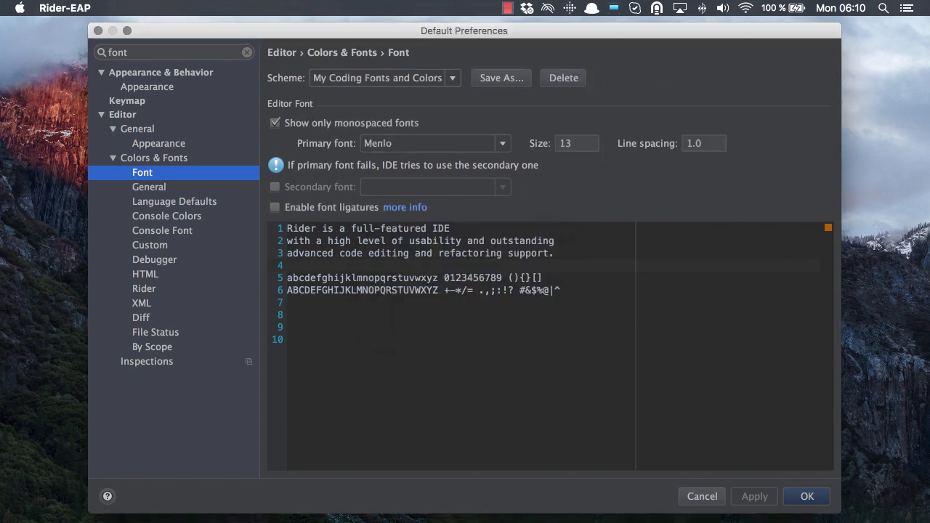
text(1)
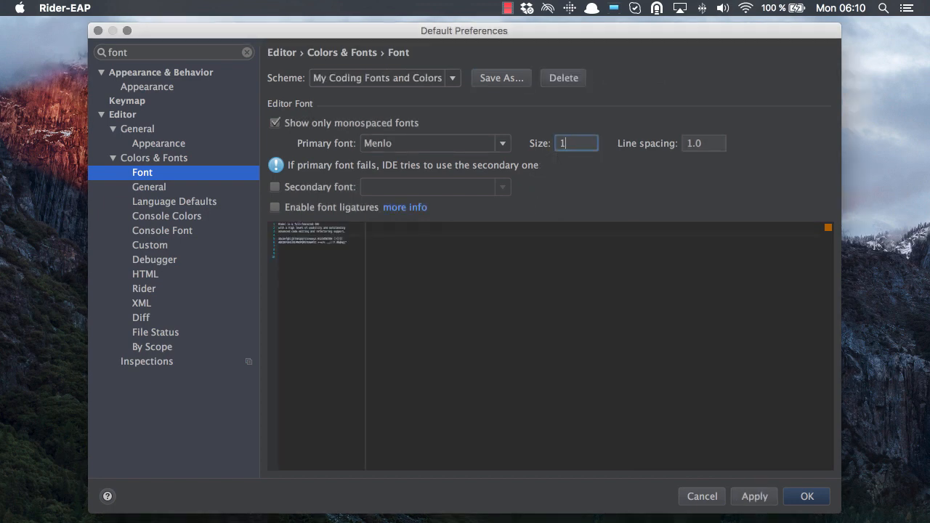
click(502, 144)
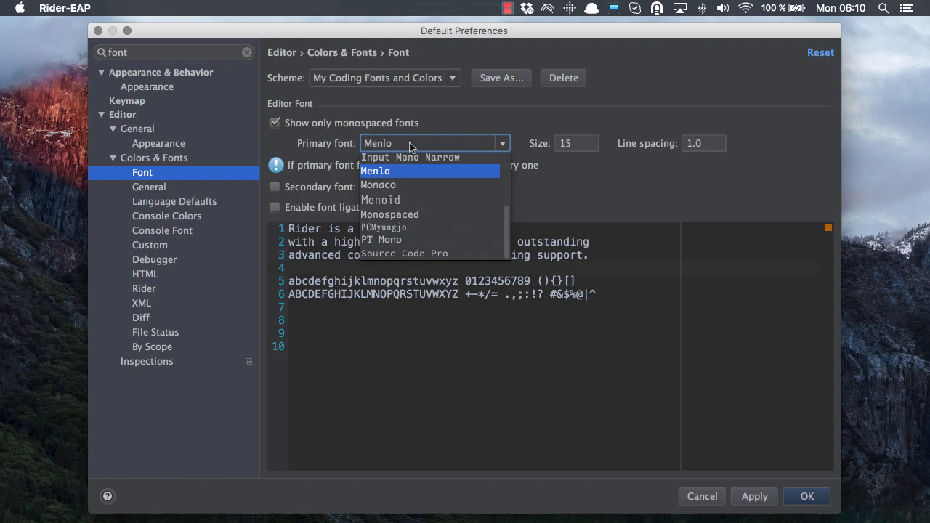